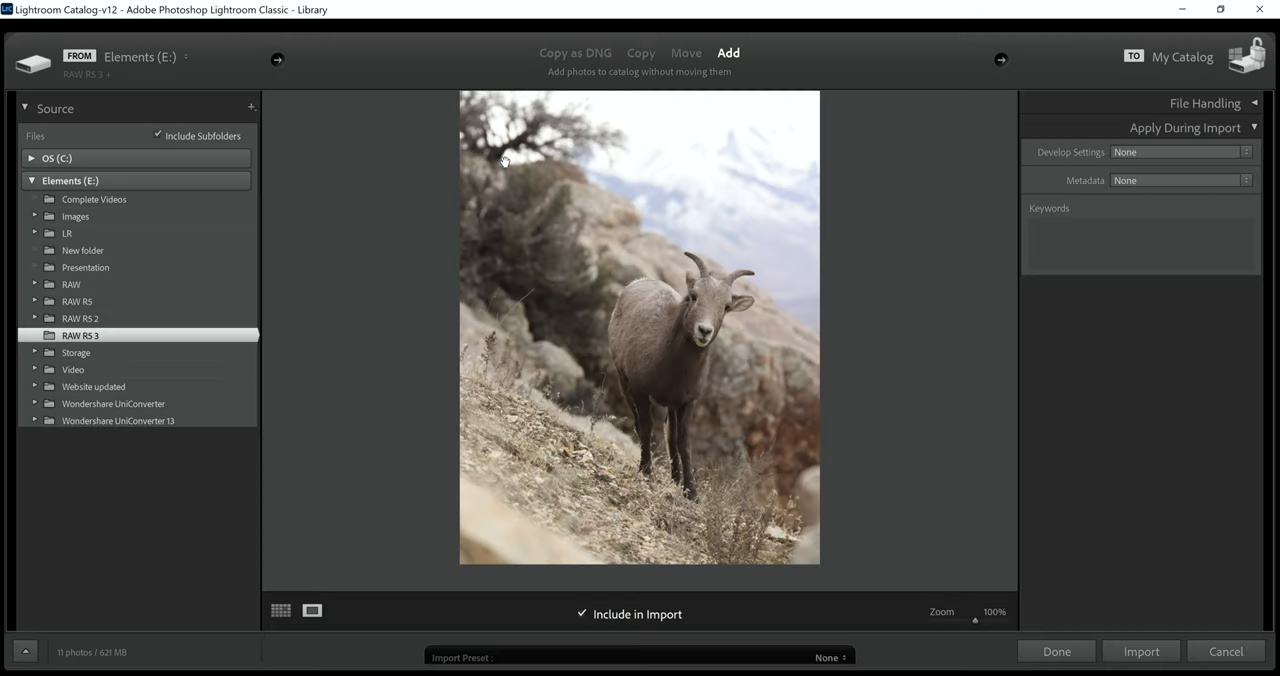
pyautogui.moveTo(553, 277)
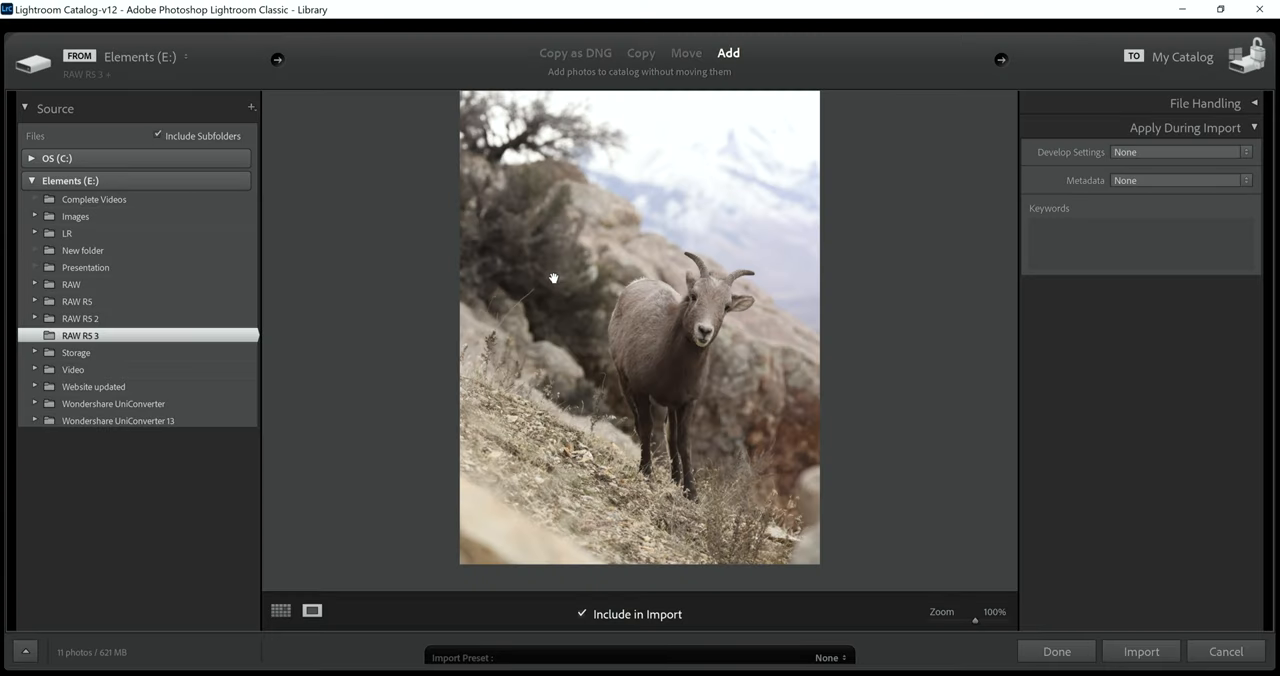
pyautogui.moveTo(700, 292)
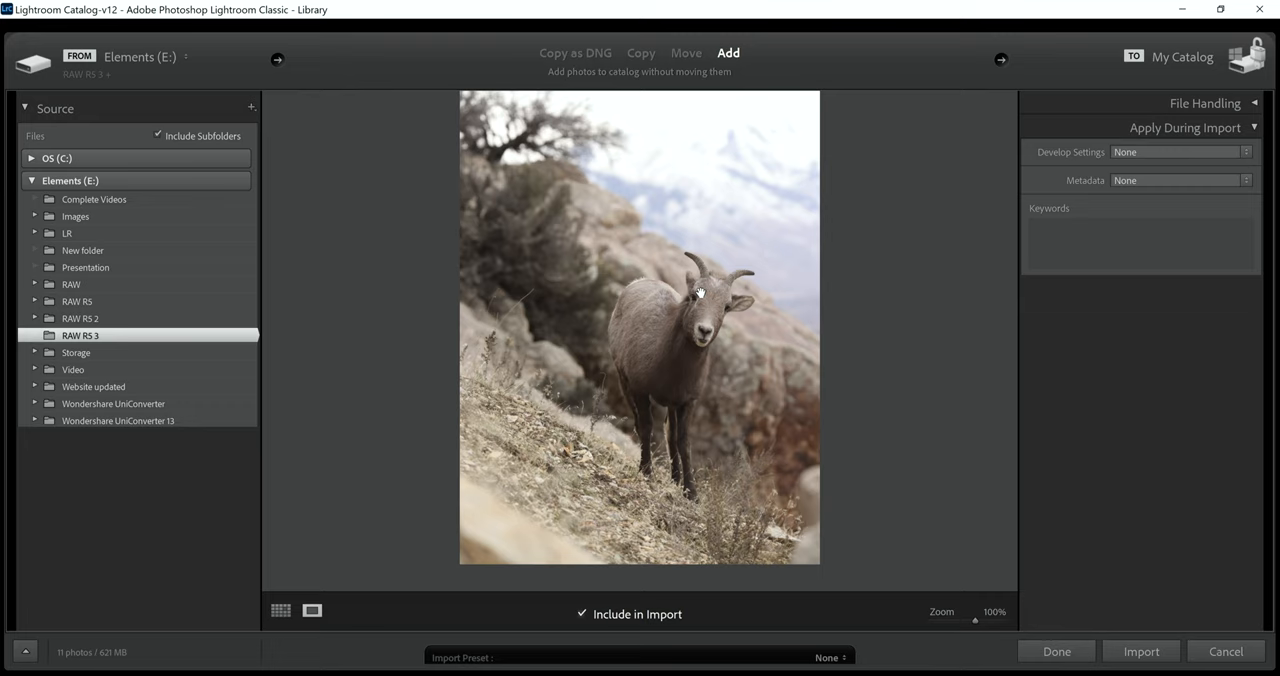
pyautogui.moveTo(690, 277)
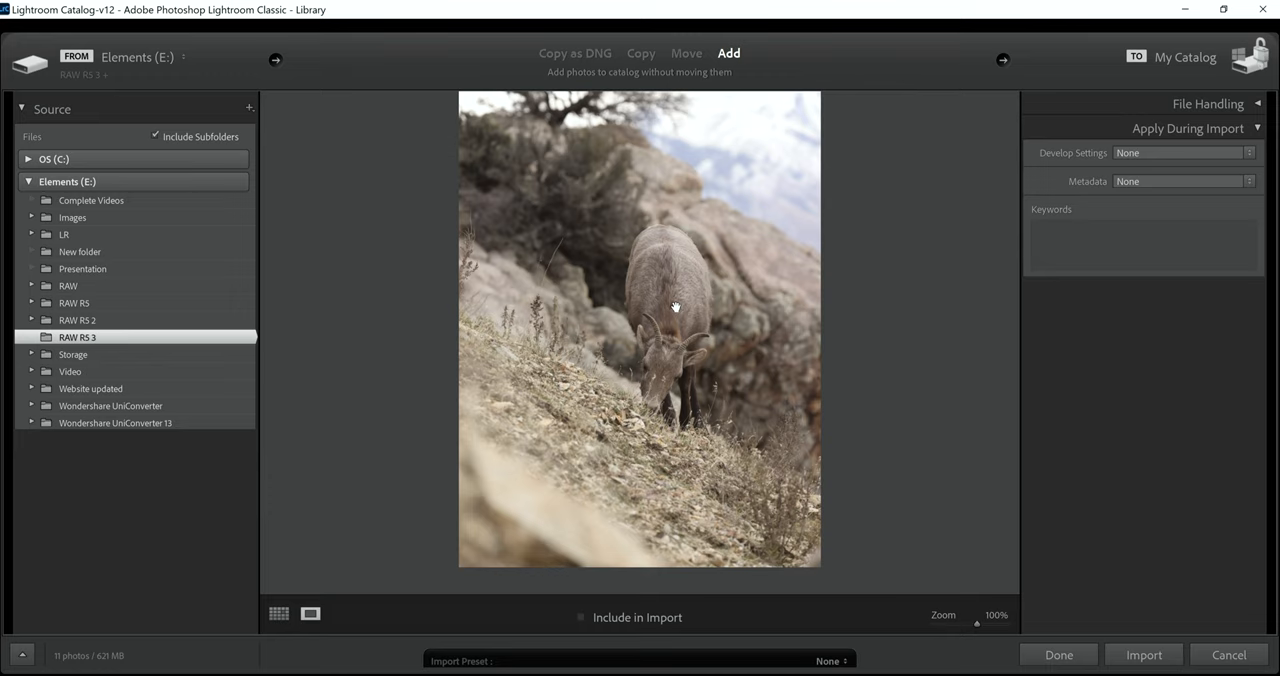
pyautogui.moveTo(680, 398)
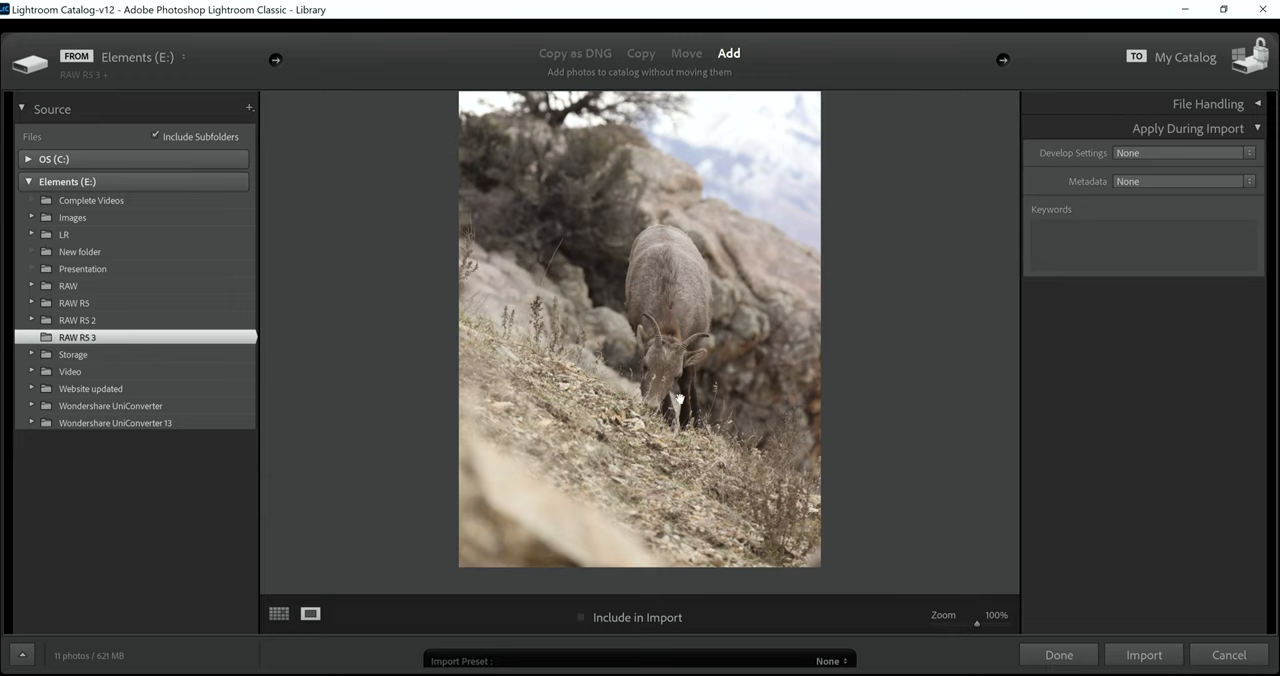
pyautogui.moveTo(591, 459)
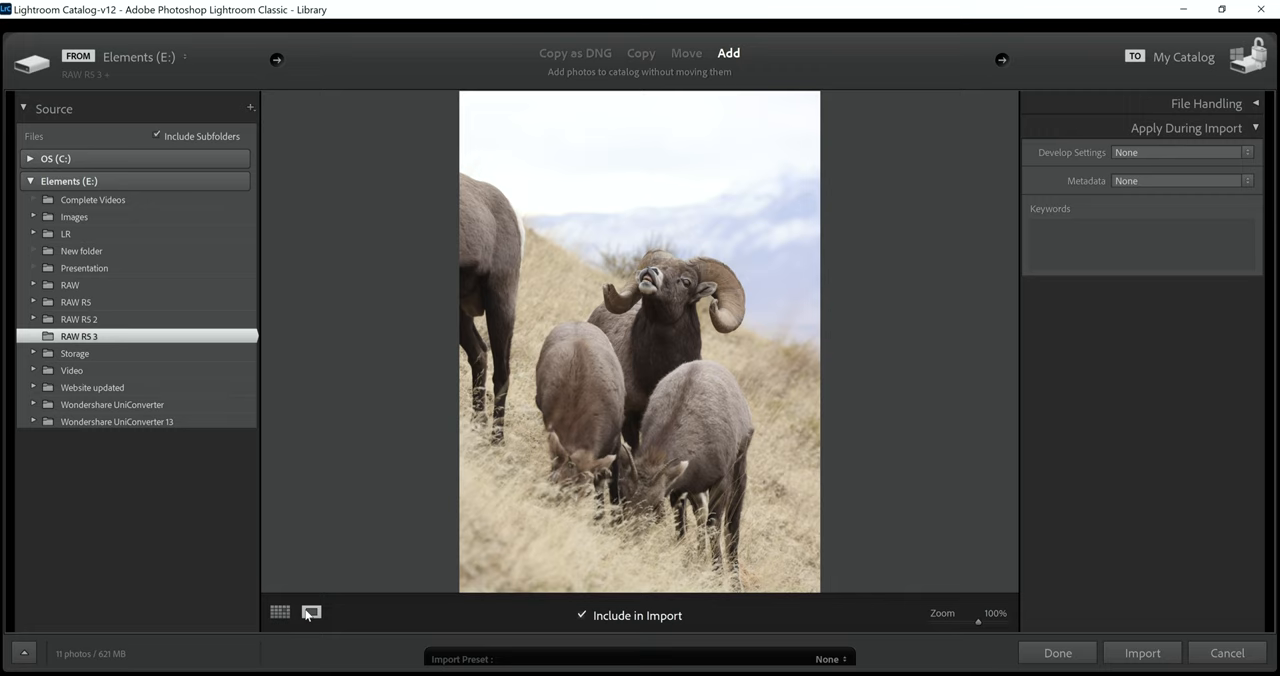
pyautogui.moveTo(673, 293)
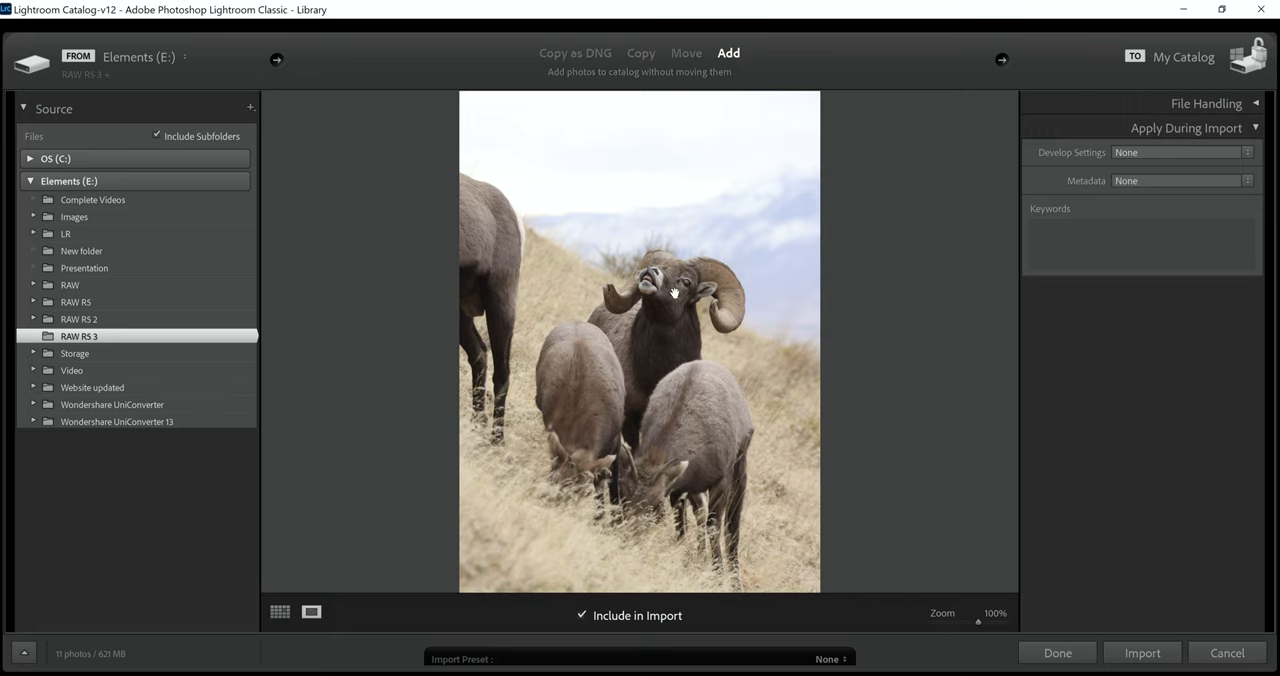
pyautogui.moveTo(637, 291)
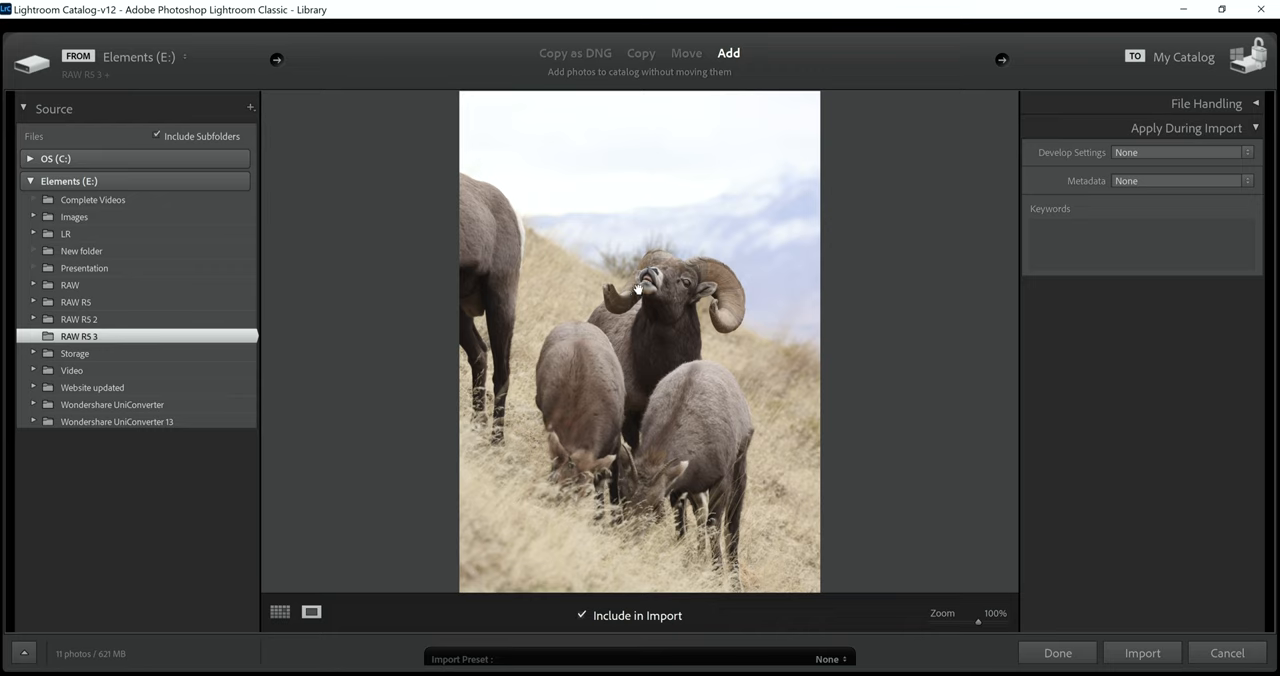
pyautogui.moveTo(575, 397)
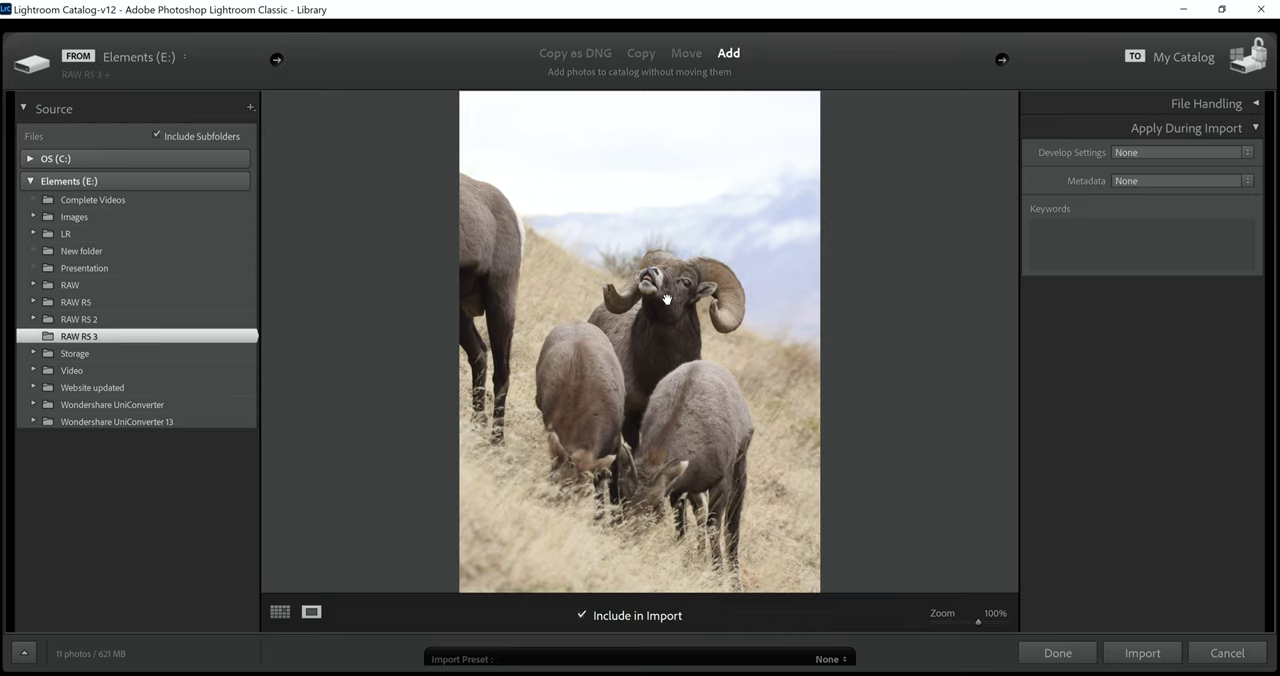
pyautogui.moveTo(769, 126)
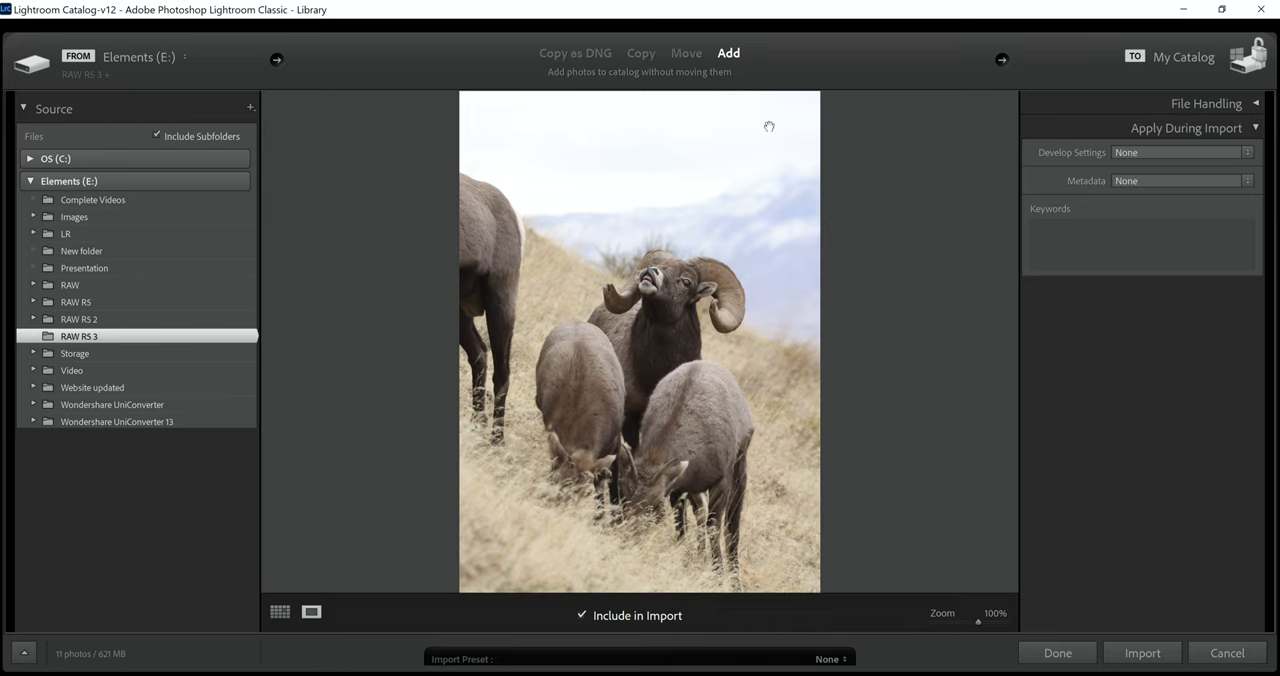
pyautogui.moveTo(758, 262)
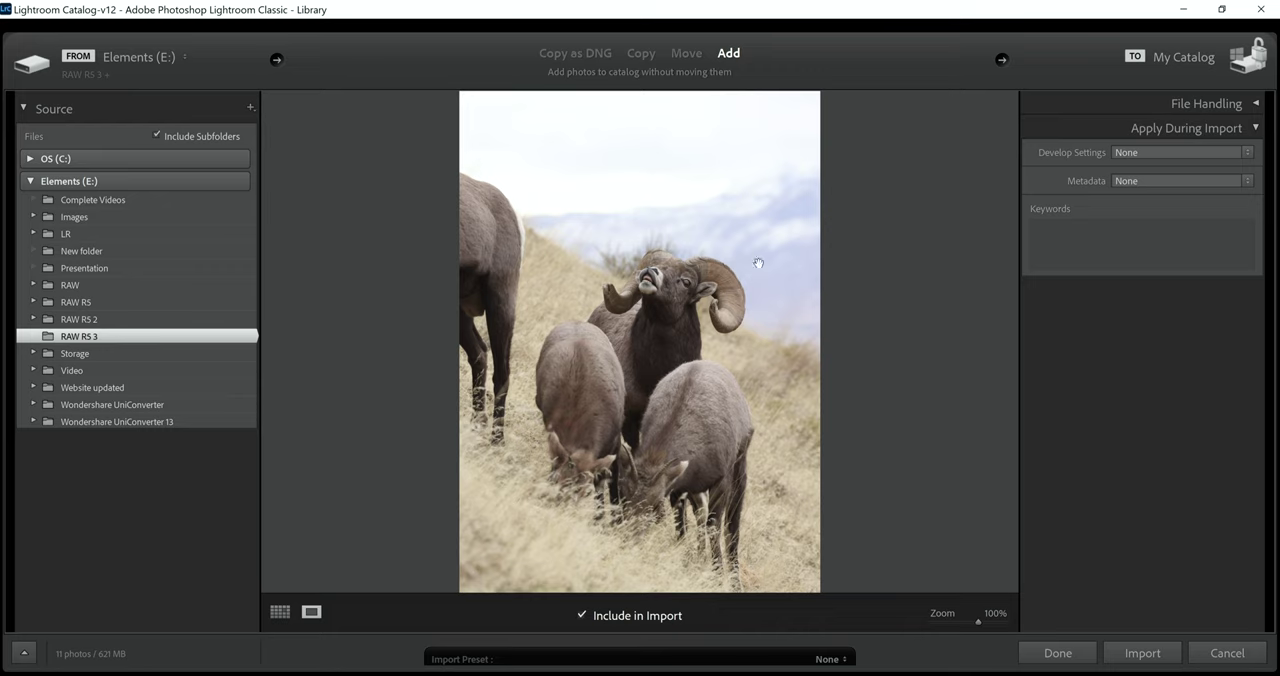
pyautogui.moveTo(521, 390)
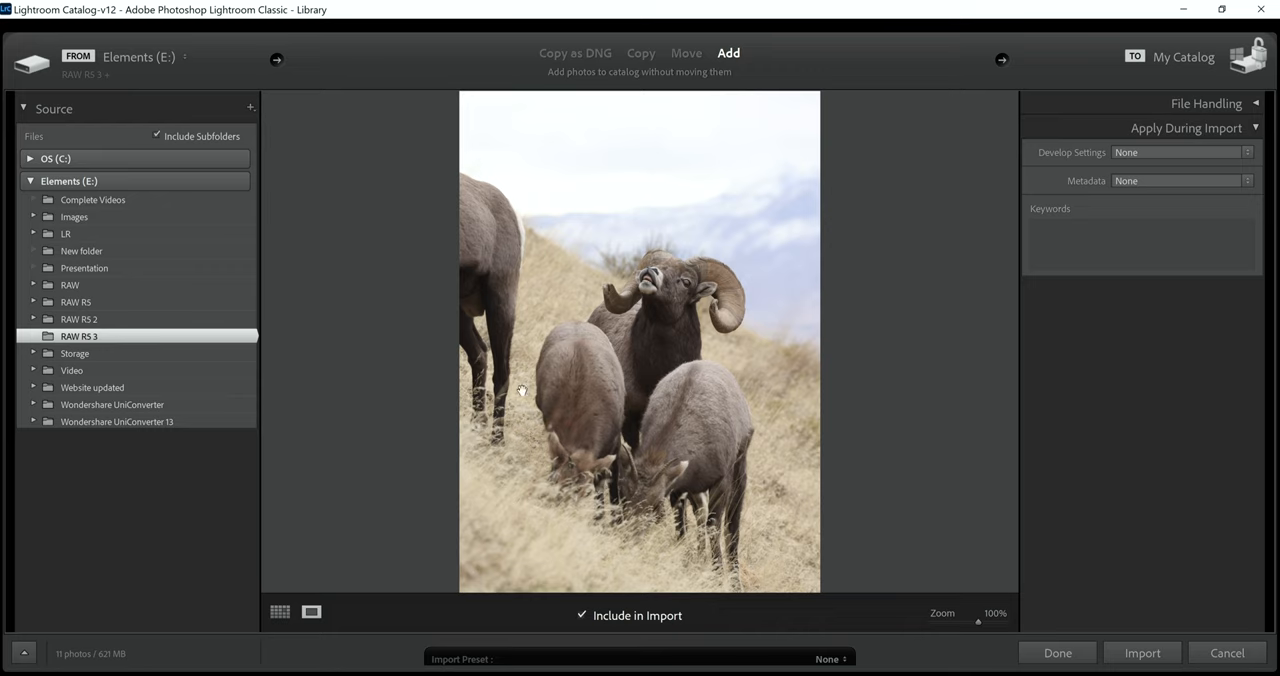
pyautogui.moveTo(505, 432)
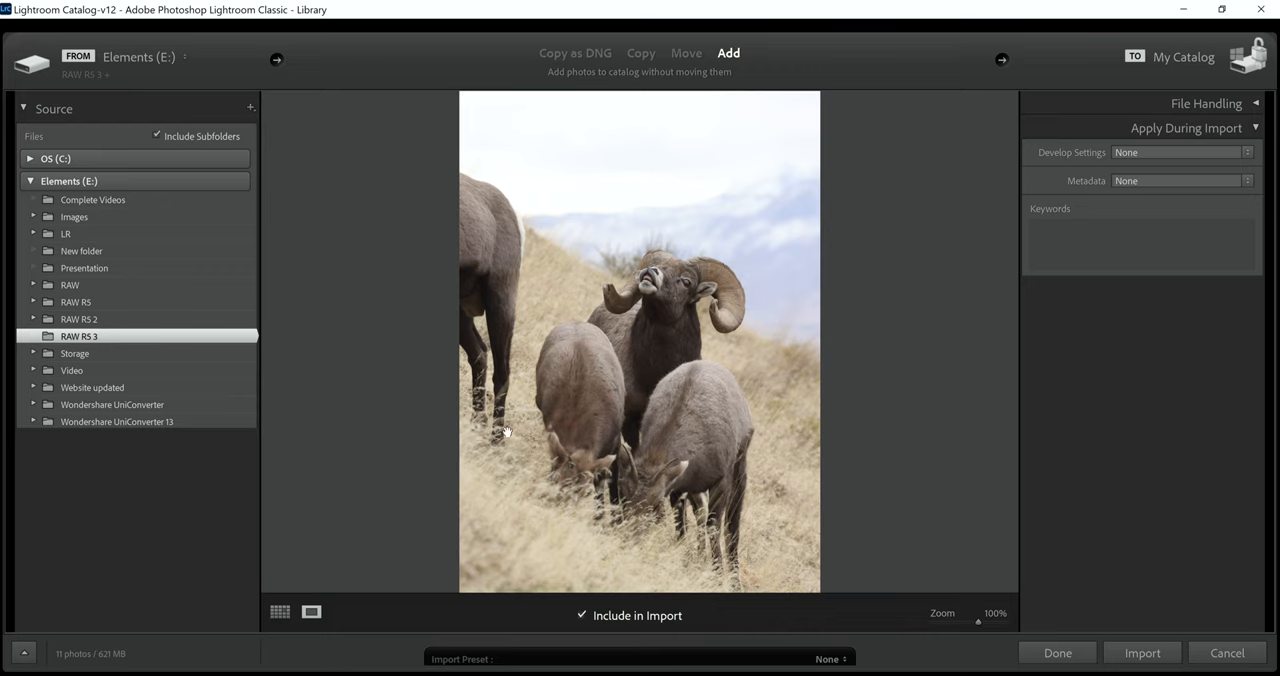
pyautogui.moveTo(521, 230)
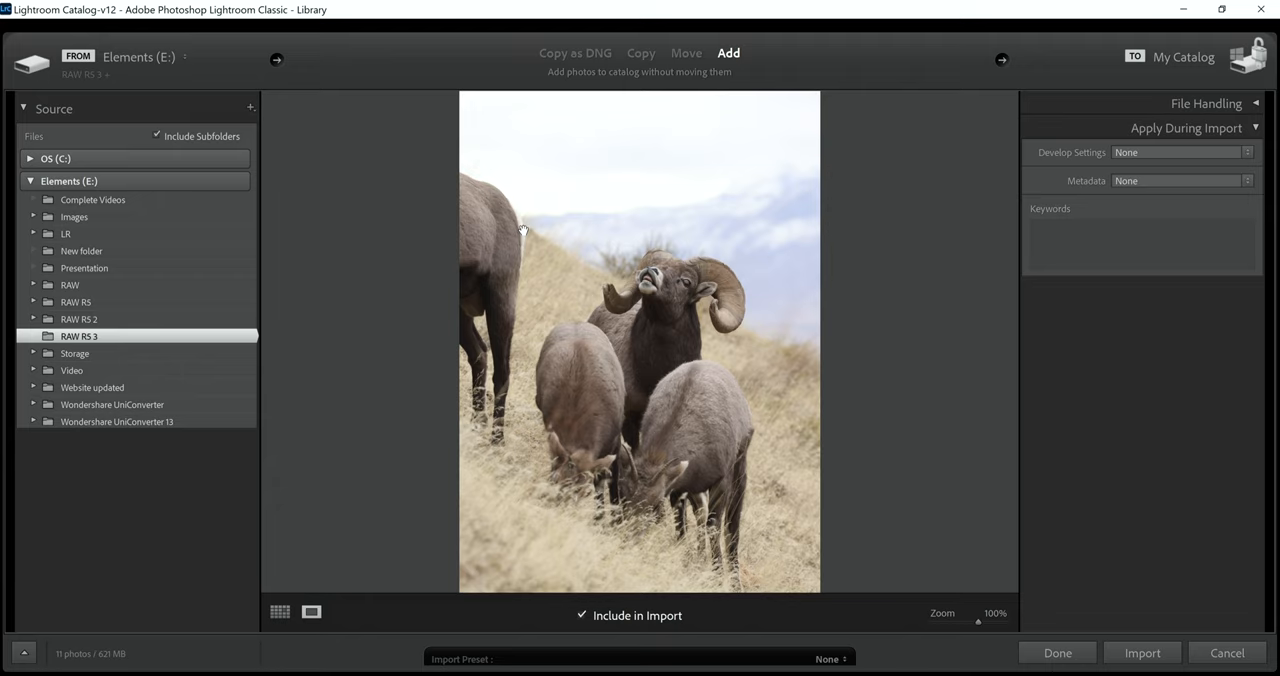
pyautogui.moveTo(505, 400)
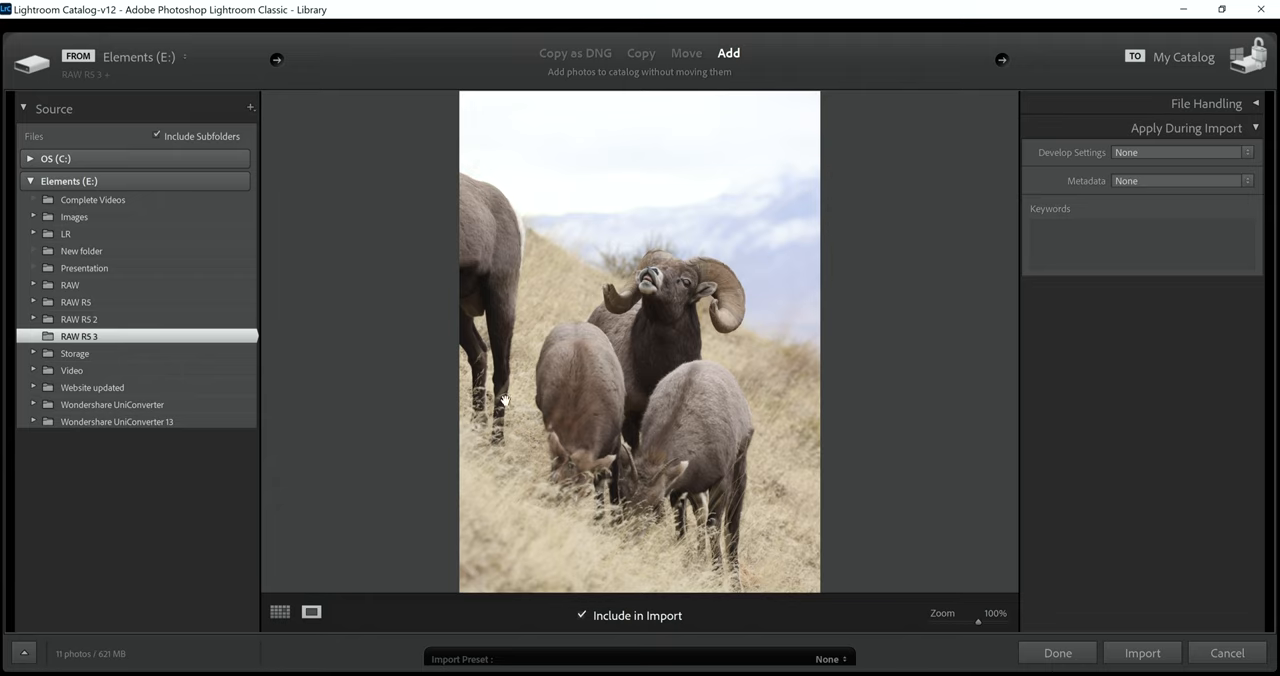
pyautogui.moveTo(523, 425)
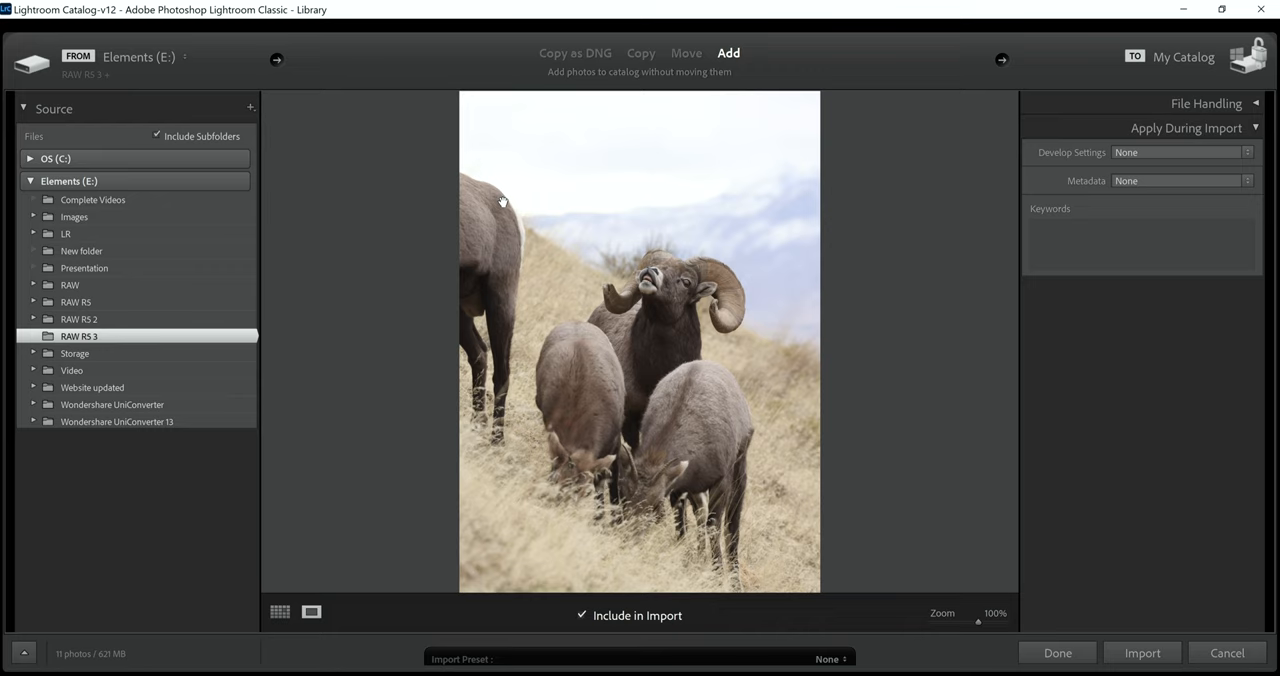
pyautogui.moveTo(797, 378)
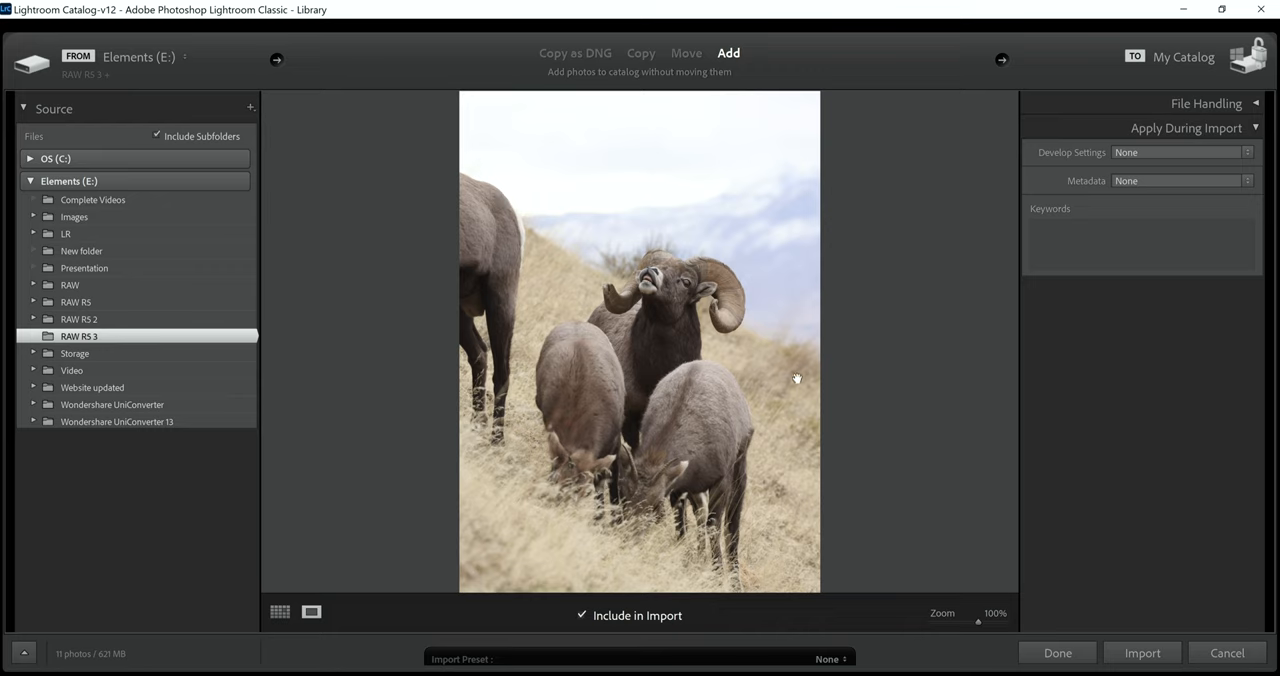
pyautogui.moveTo(540, 66)
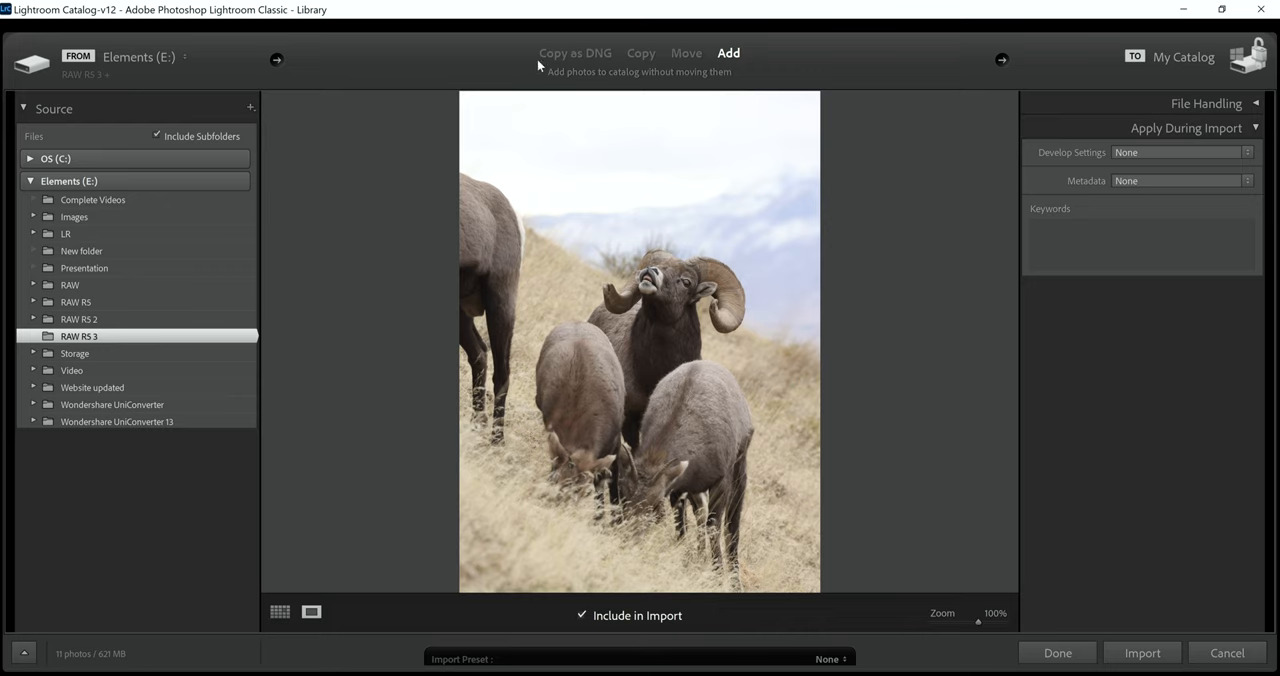
pyautogui.moveTo(523, 368)
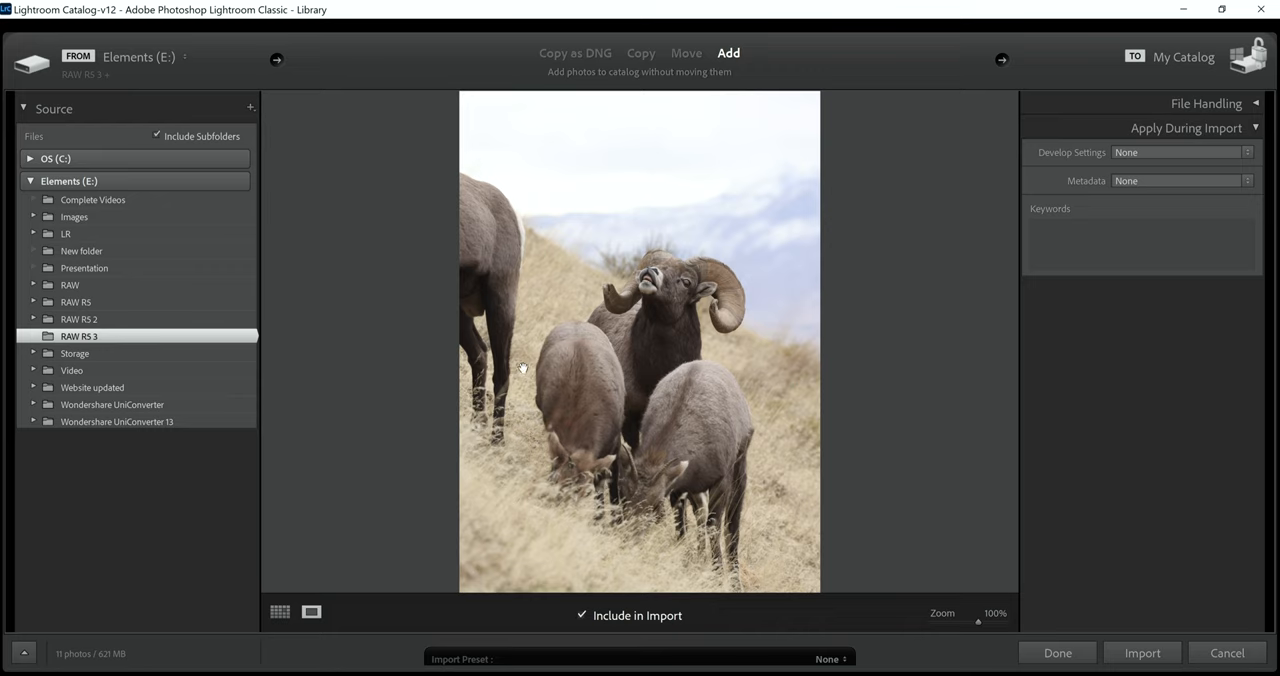
pyautogui.moveTo(570, 167)
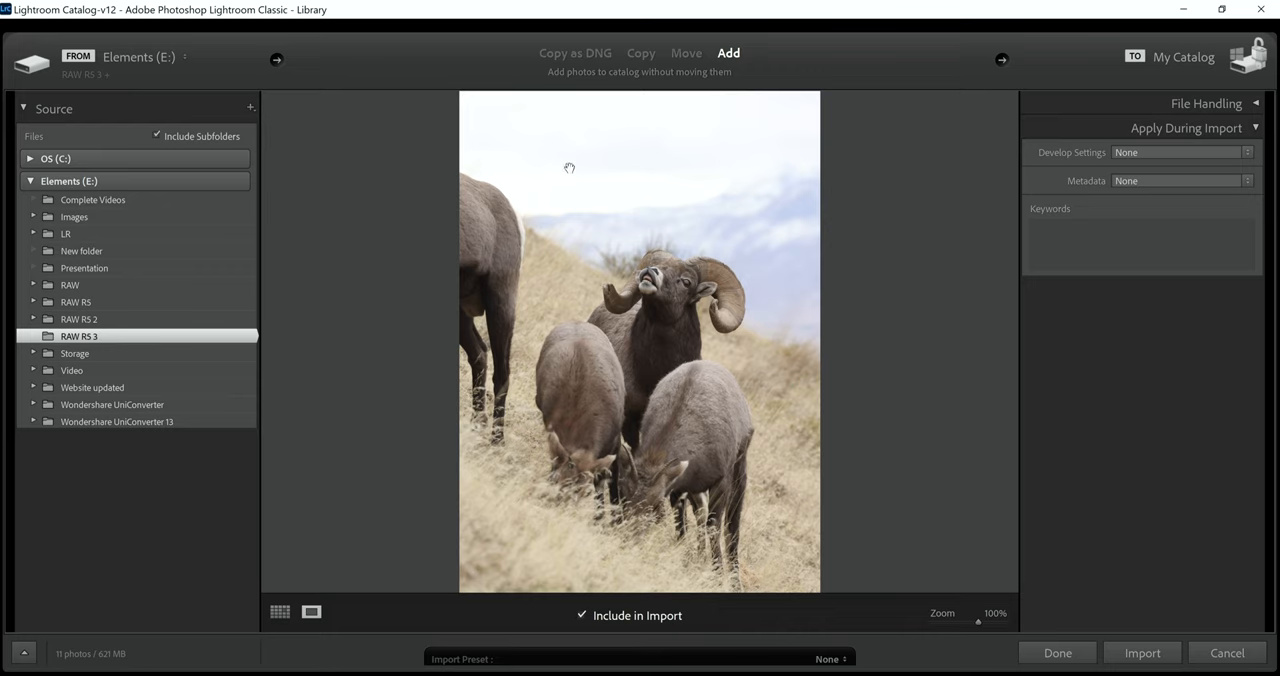
pyautogui.moveTo(530, 182)
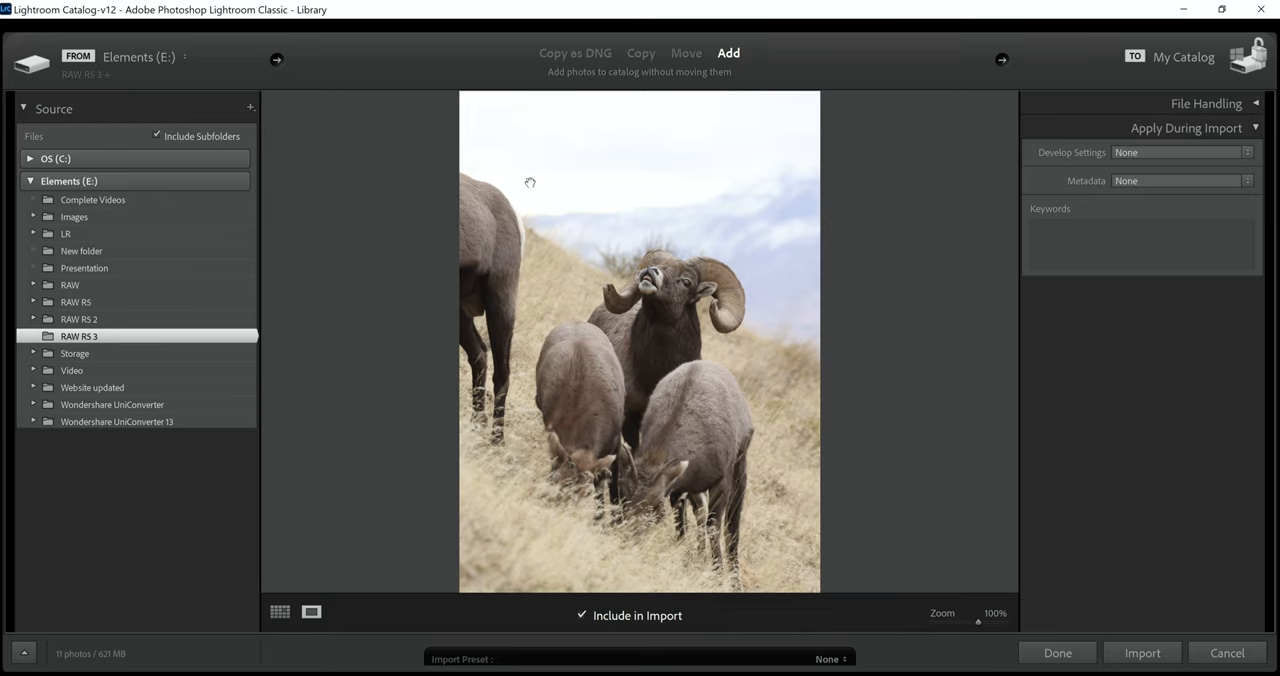
pyautogui.moveTo(776, 162)
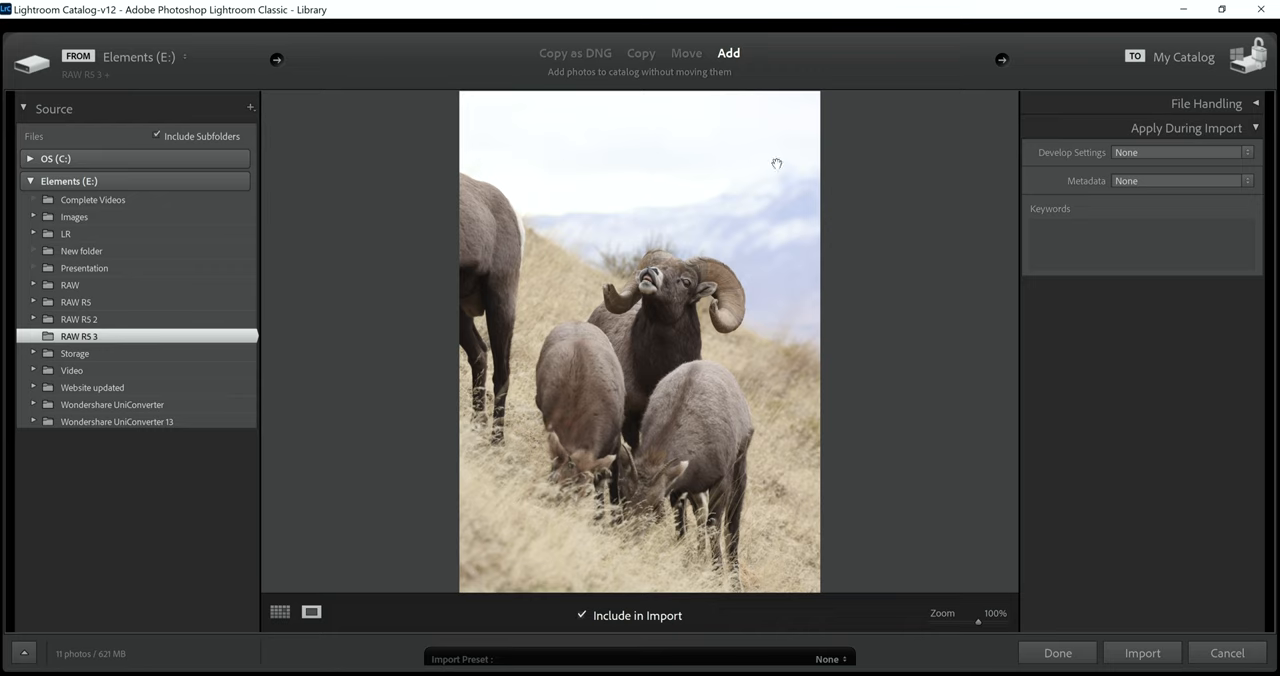
pyautogui.moveTo(727, 195)
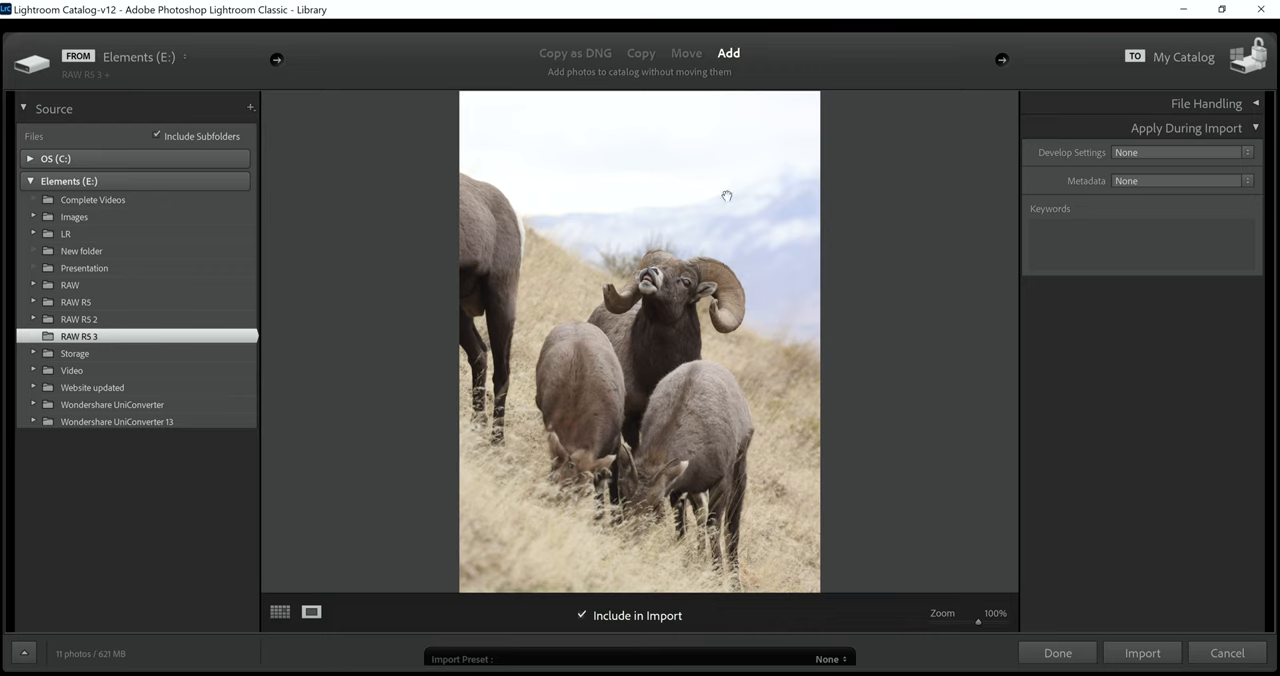
pyautogui.moveTo(686, 280)
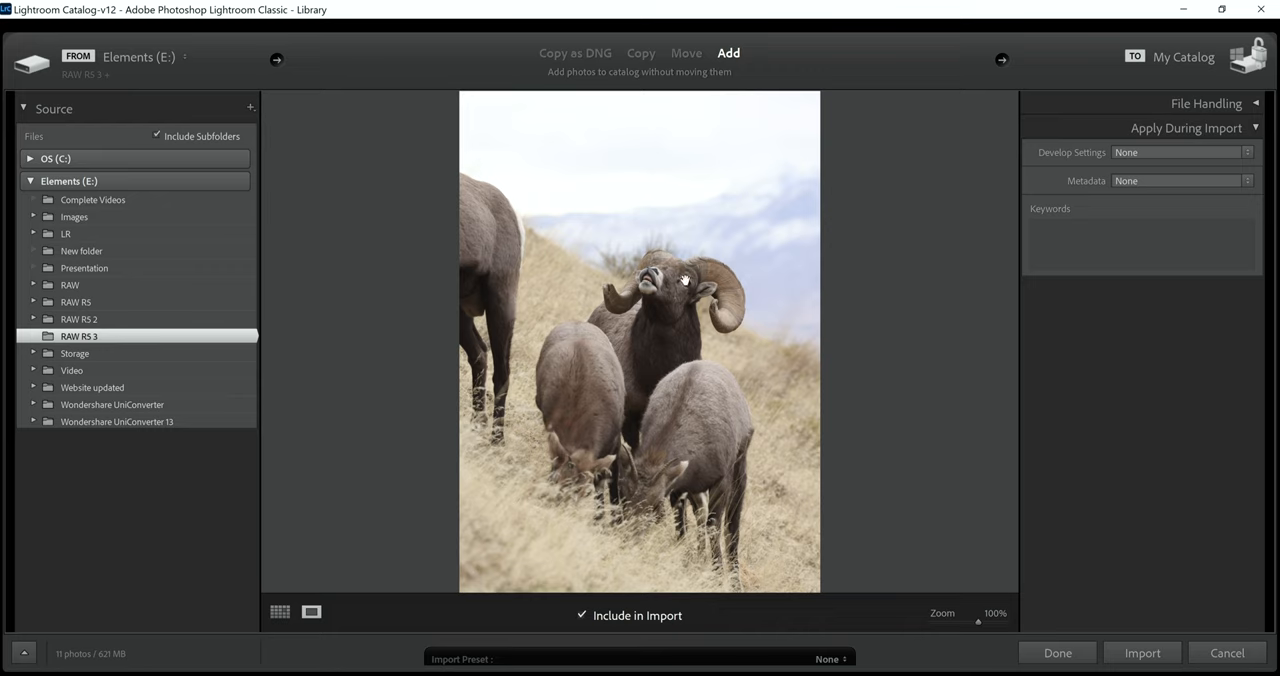
pyautogui.moveTo(636, 403)
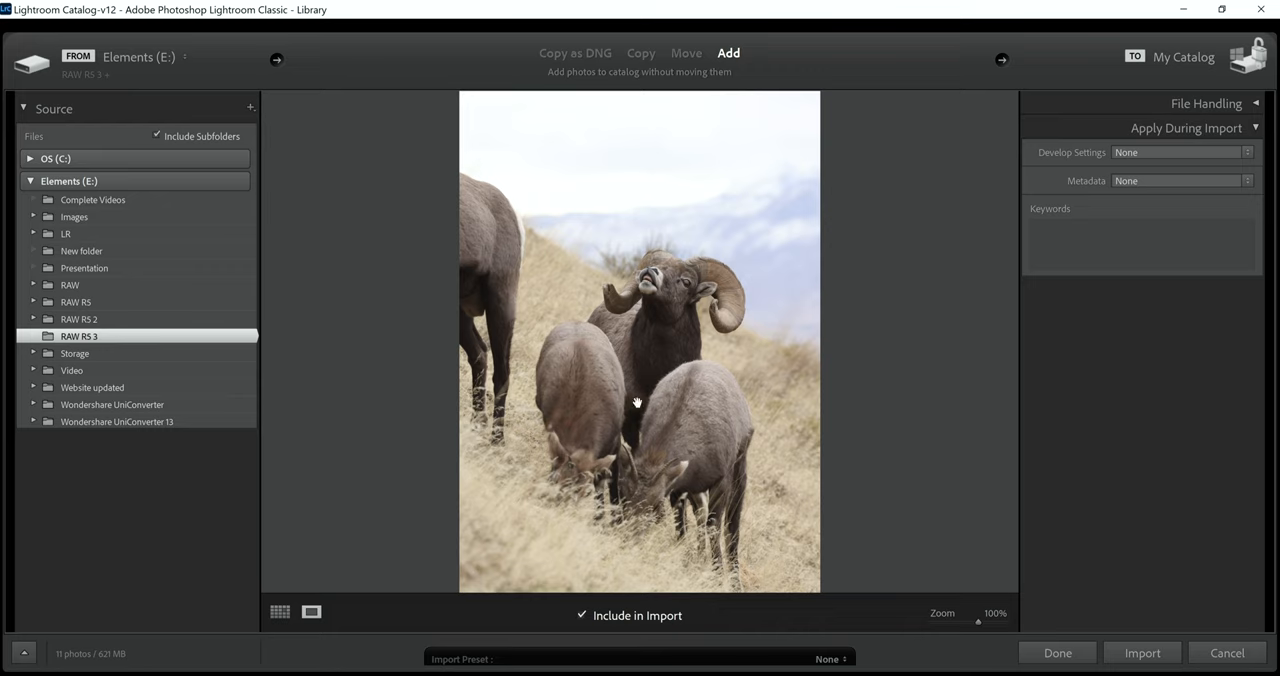
# Step: Switch from loupe view back to the Grid view of the RAW R5 3 thumbnails
pyautogui.click(280, 612)
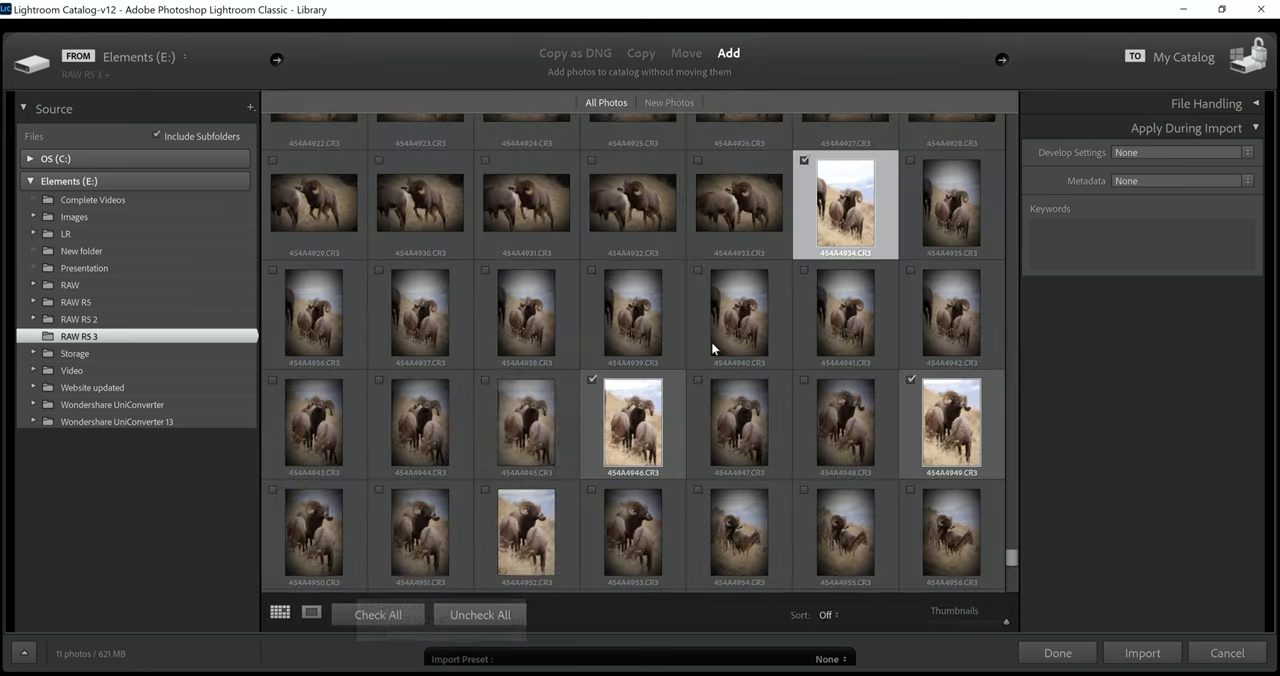